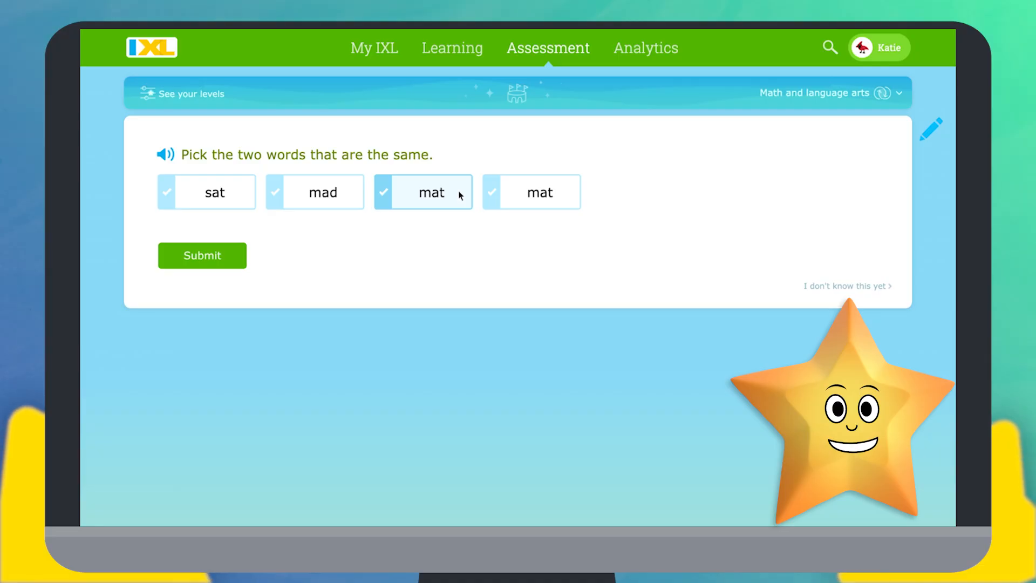
Pick both 'mat' tiles as the two same words and submit the answer.
click(531, 192)
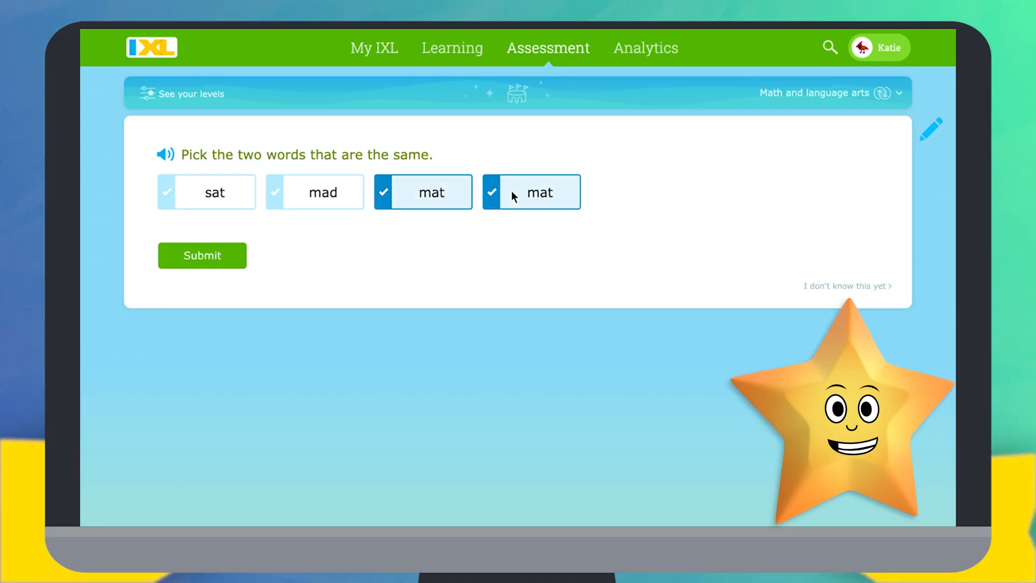
click(202, 256)
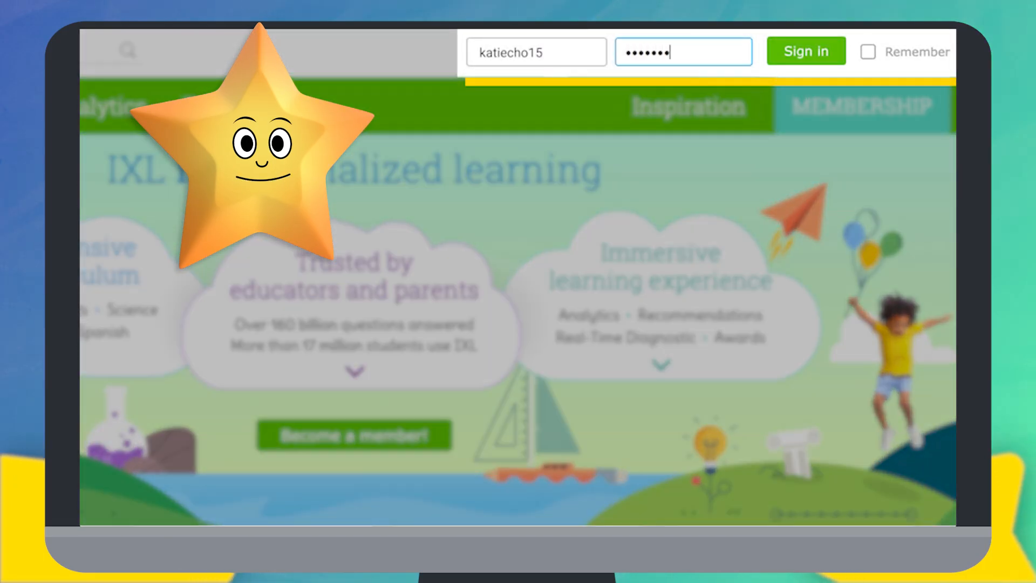
Sign in and enter the Diagnostic arena via 'Step into the arena'.
click(805, 51)
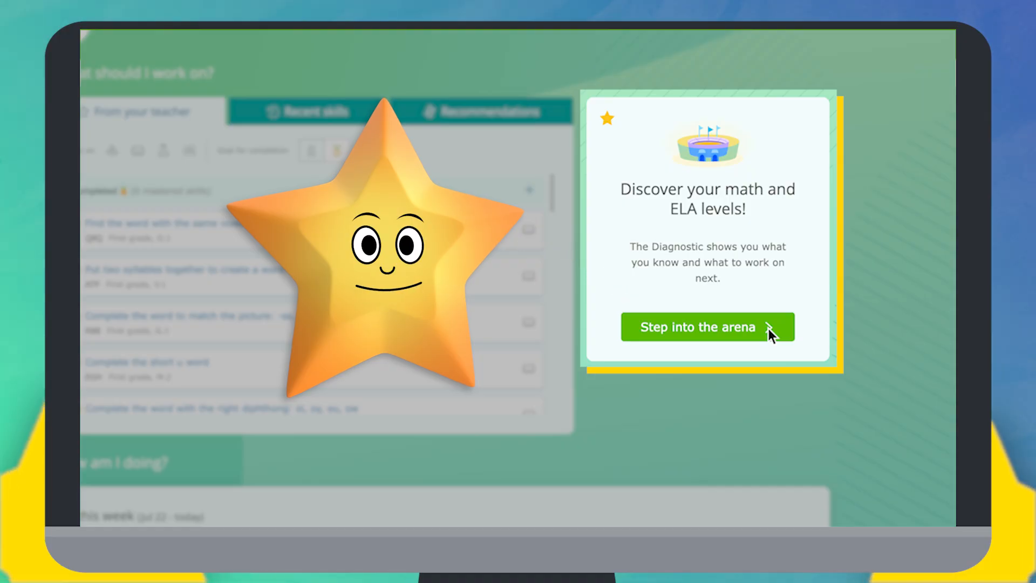
click(706, 326)
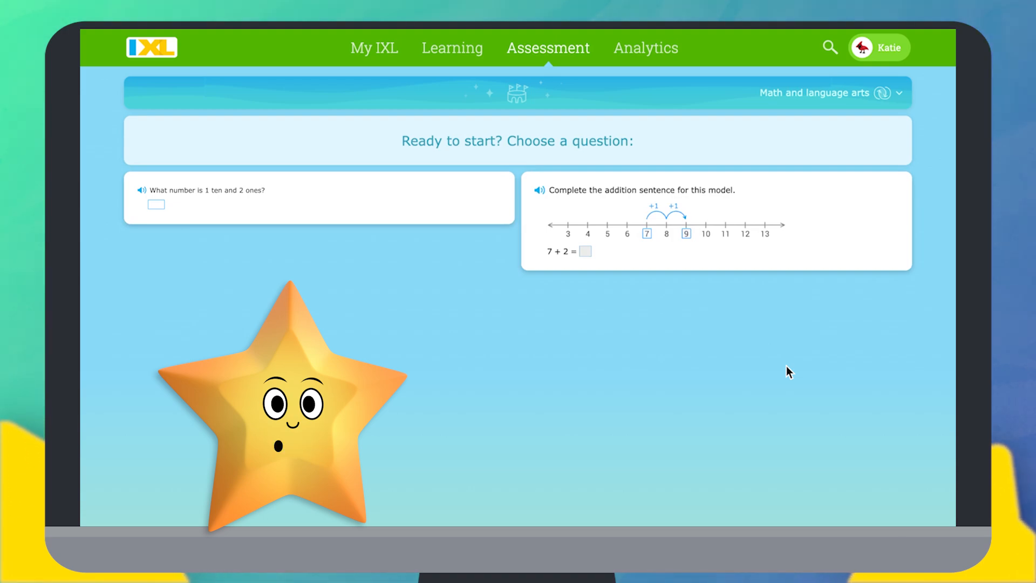
mouse_move(387, 205)
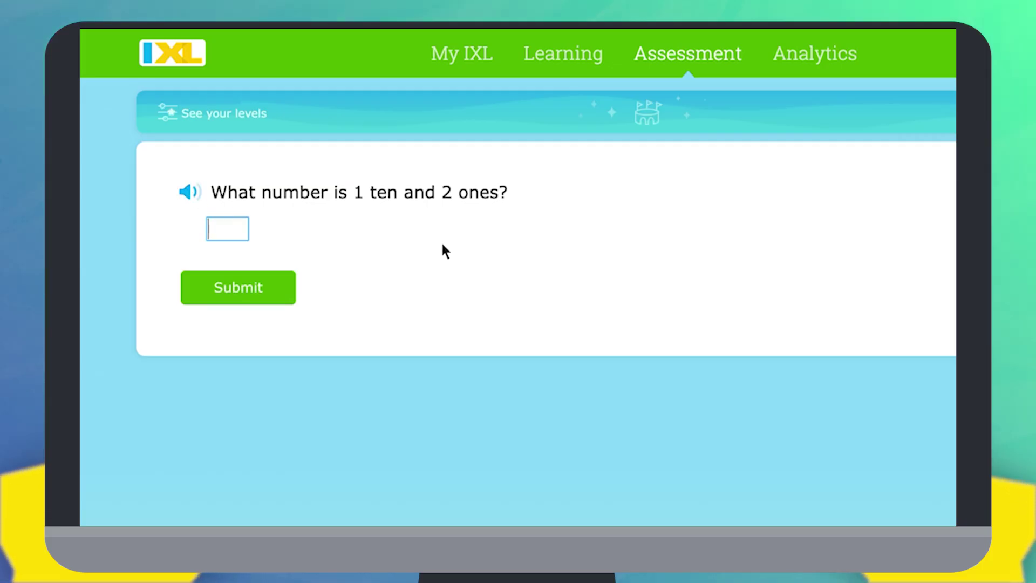
mouse_move(479, 258)
text(12)
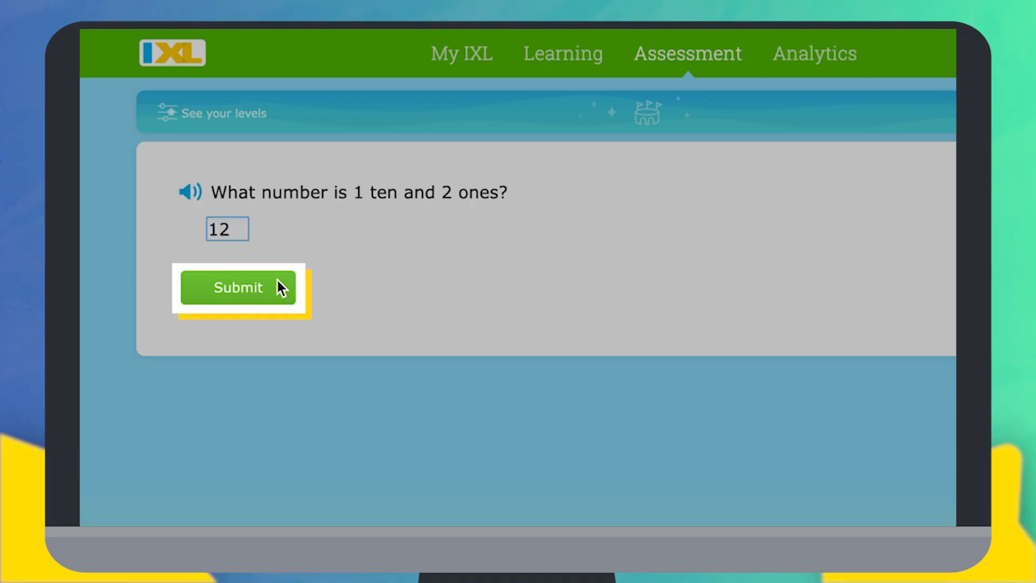
Submit 12 as the answer to 'What number is 1 ten and 2 ones?'.
click(238, 287)
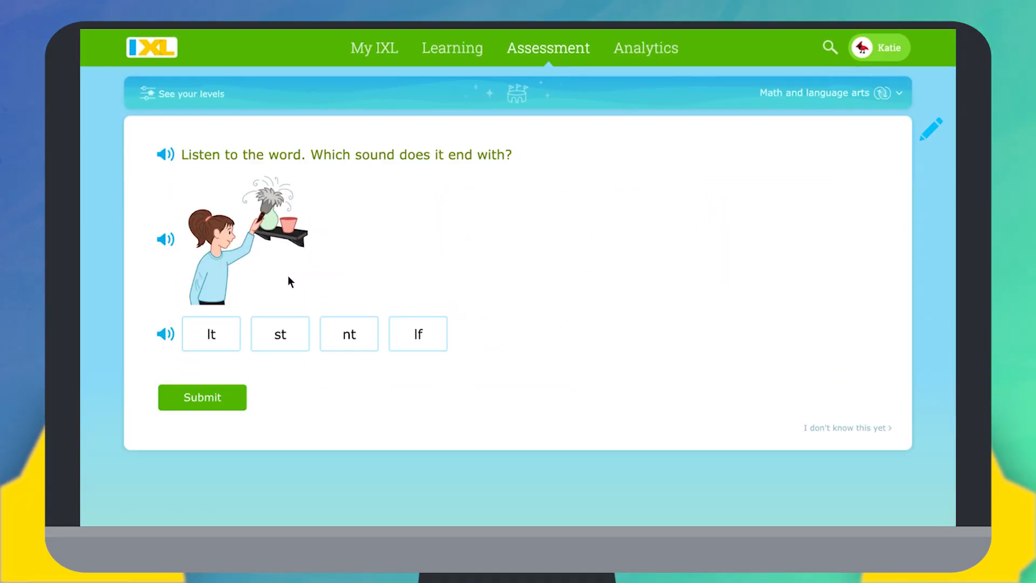
Answer the ending-sound question with 'lt', then mark the decimal comparison as 'I don't know this yet'.
click(211, 334)
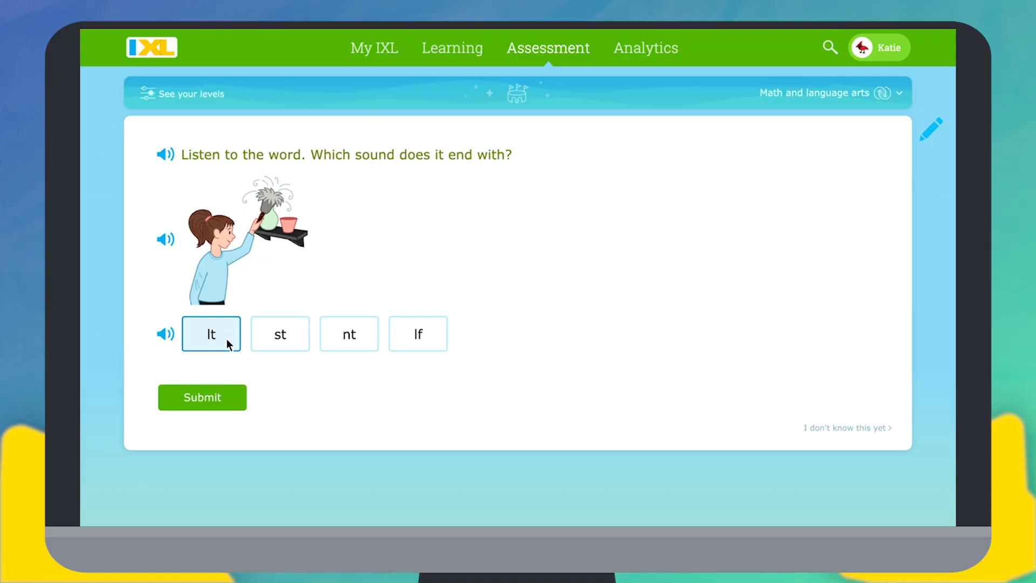
click(202, 397)
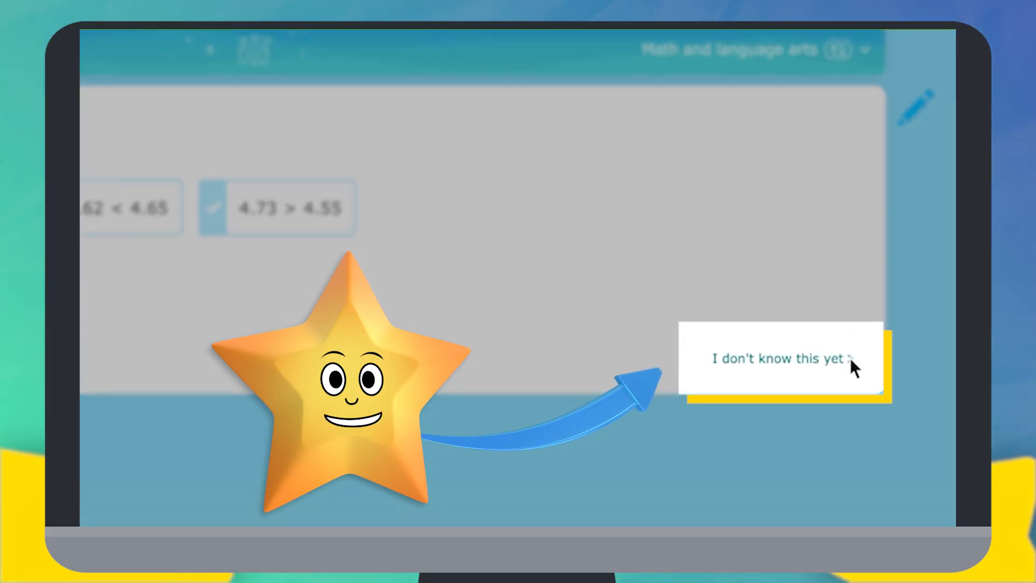
click(775, 359)
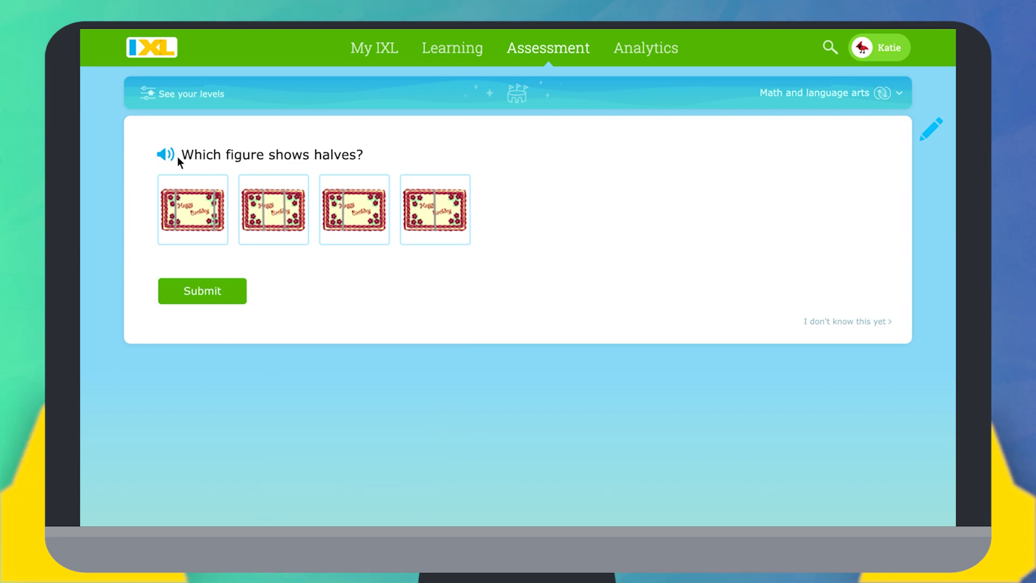
Hear the halves question aloud, choose the fourth cake as showing halves and submit.
click(164, 154)
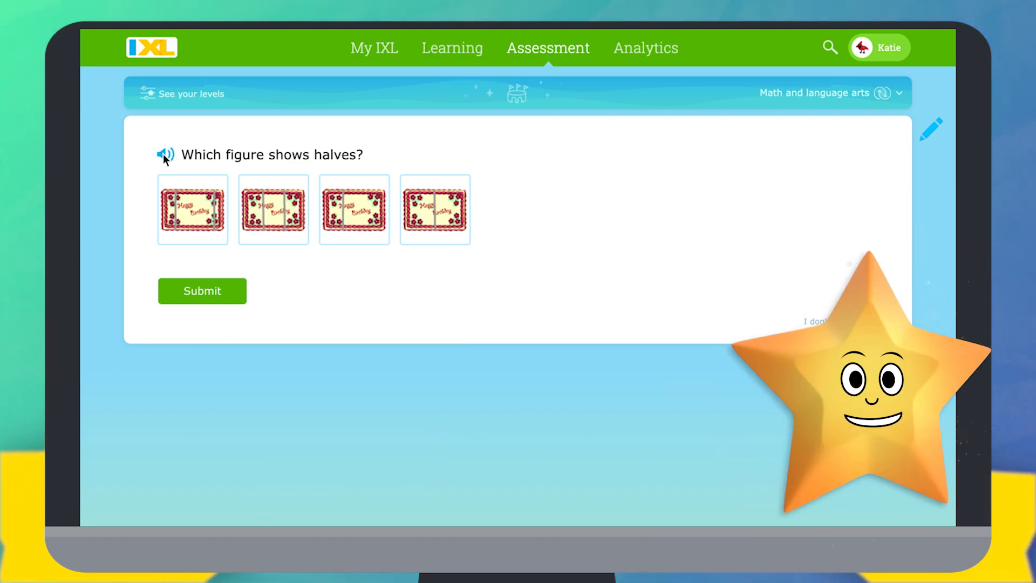
click(434, 209)
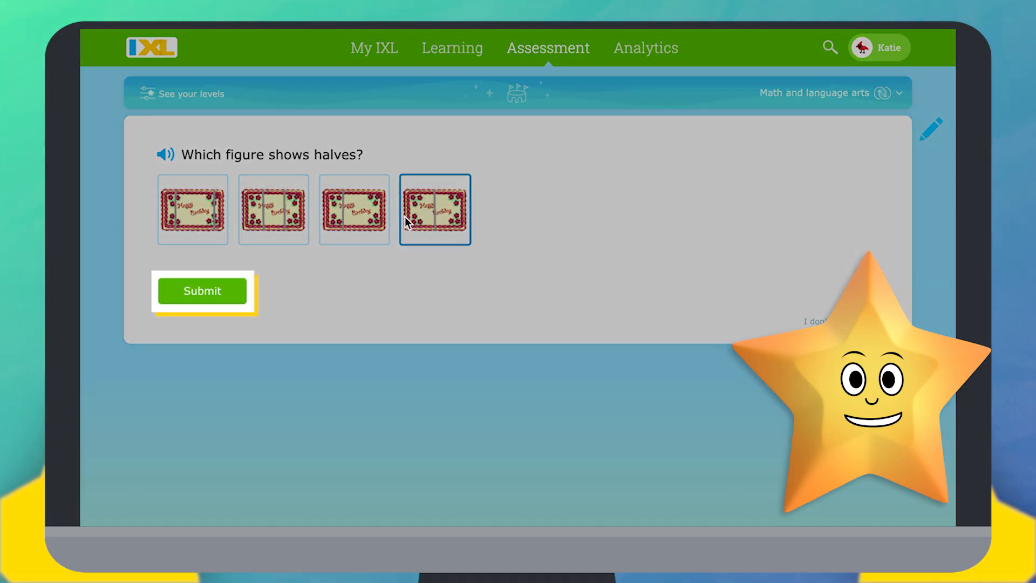
click(202, 291)
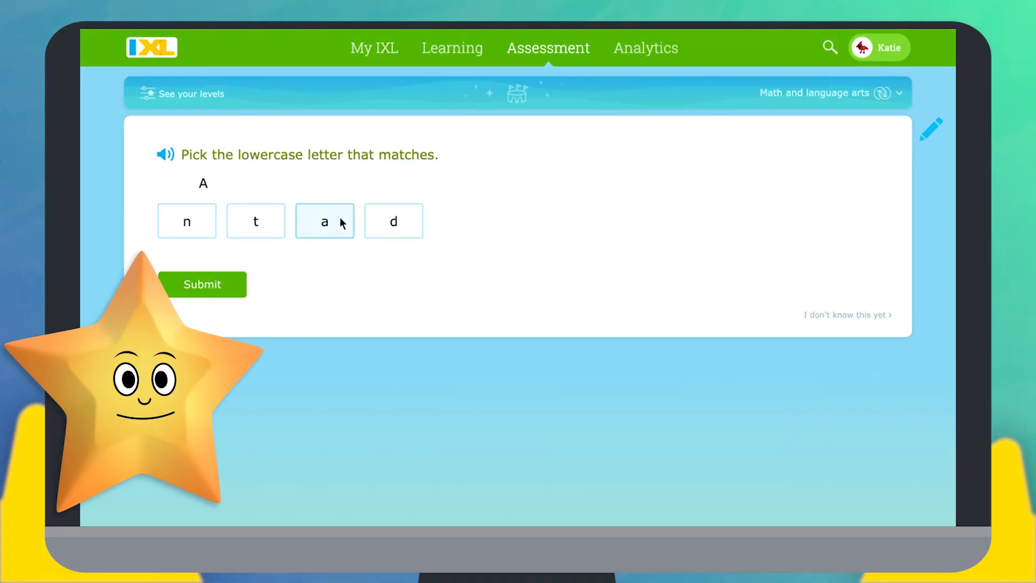
Submit lowercase 'a' as the match for A, then show the diagnostic subject choices.
click(324, 220)
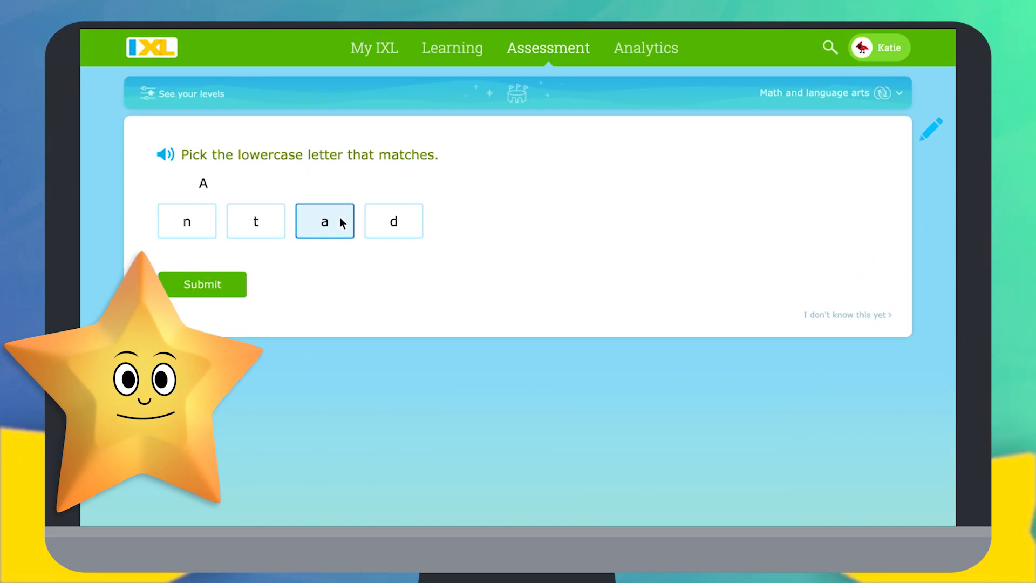
click(202, 284)
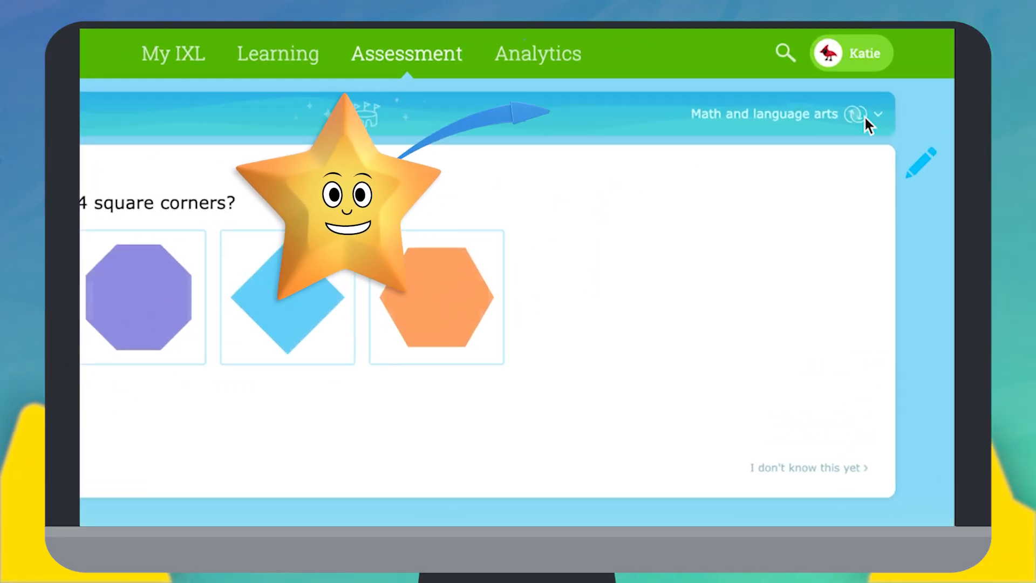
click(878, 113)
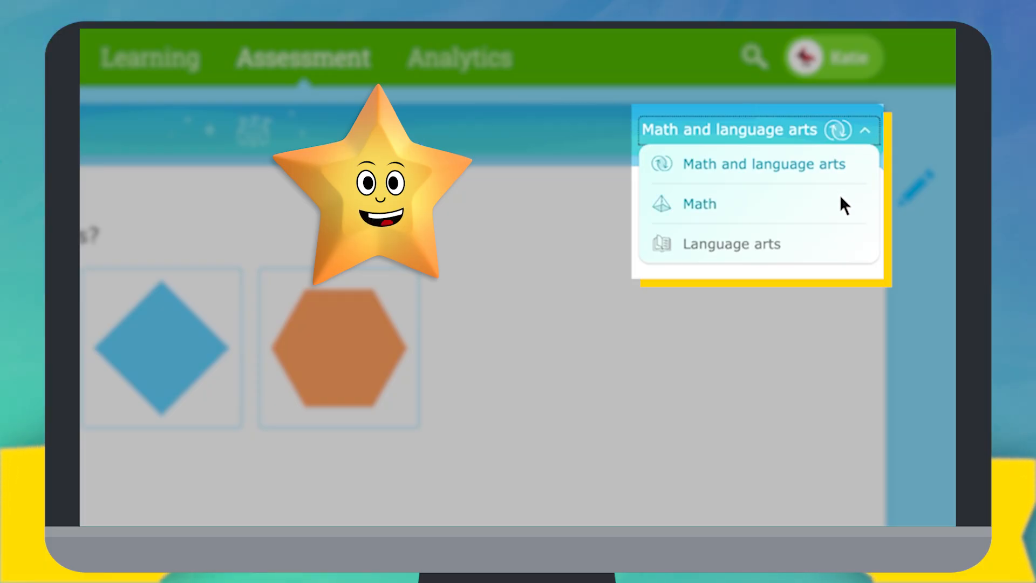
mouse_move(846, 246)
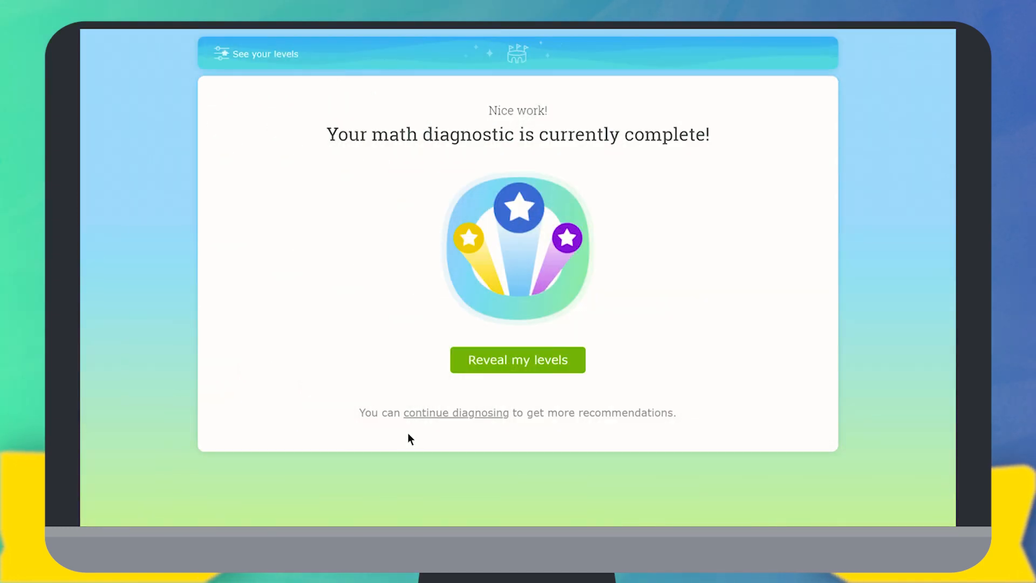
mouse_move(517, 361)
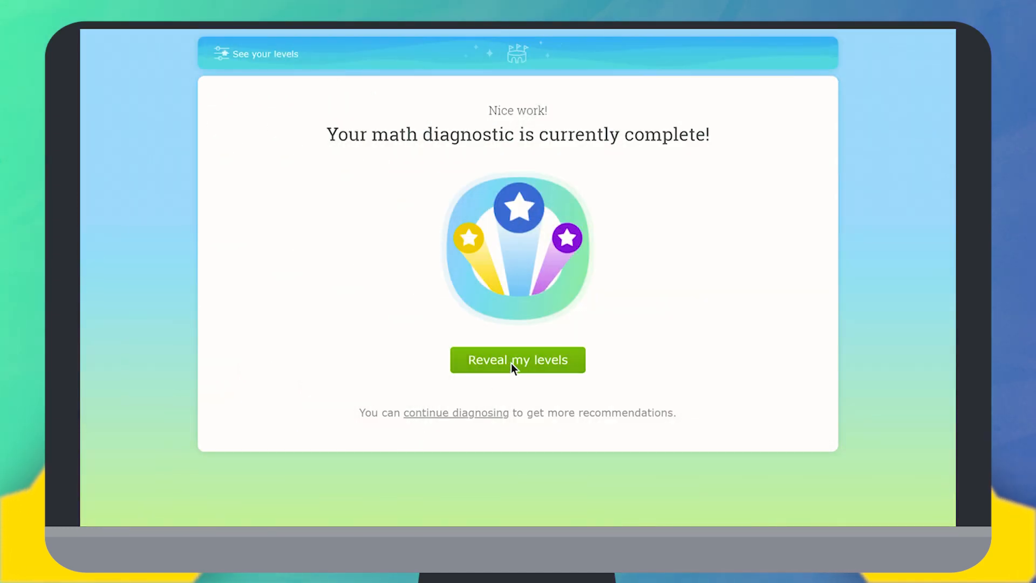
Reveal the levels and review the Math 290 and Language arts 290 charts with each strand's score.
click(517, 360)
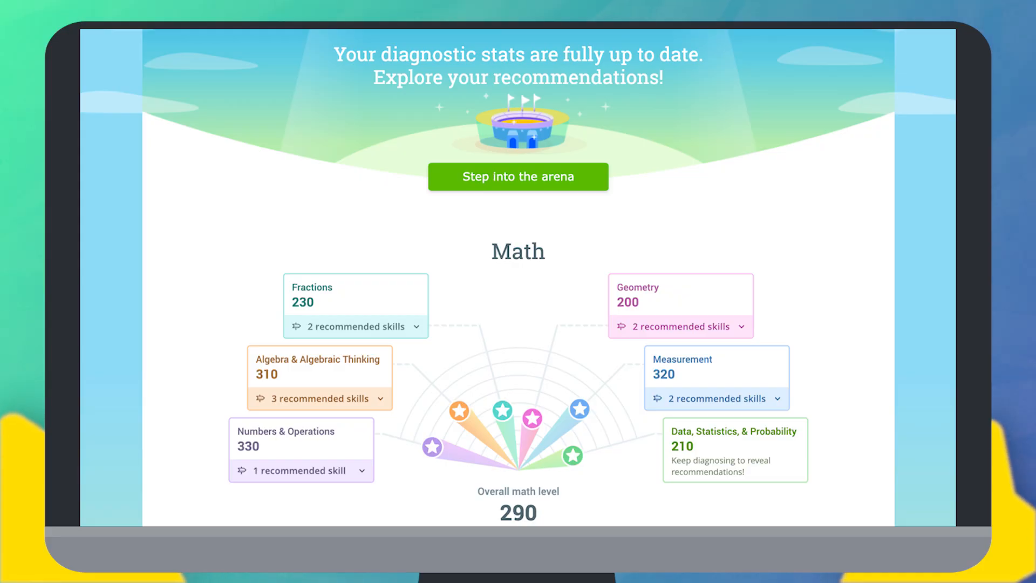
scroll(down, 3)
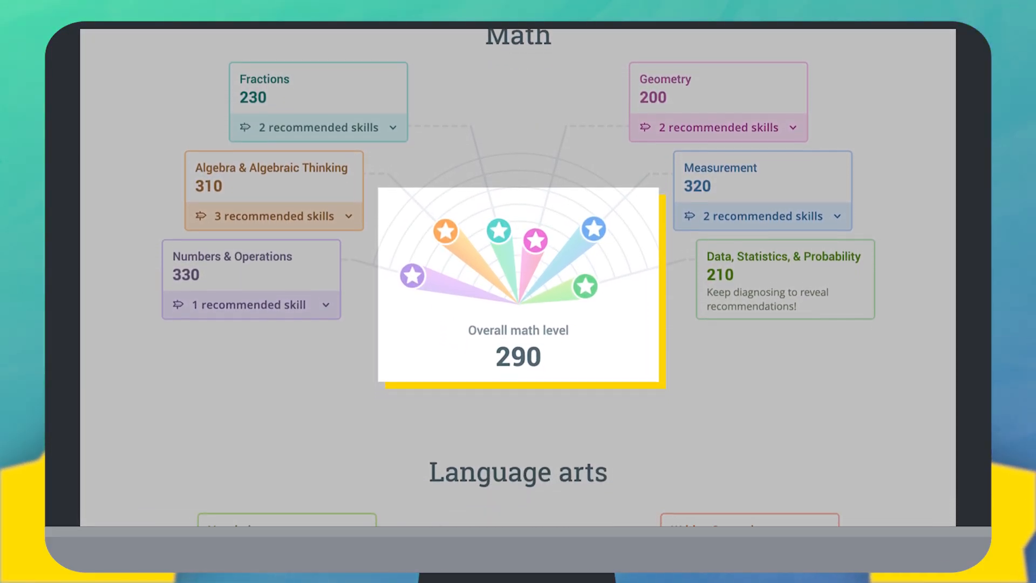
scroll(down, 3)
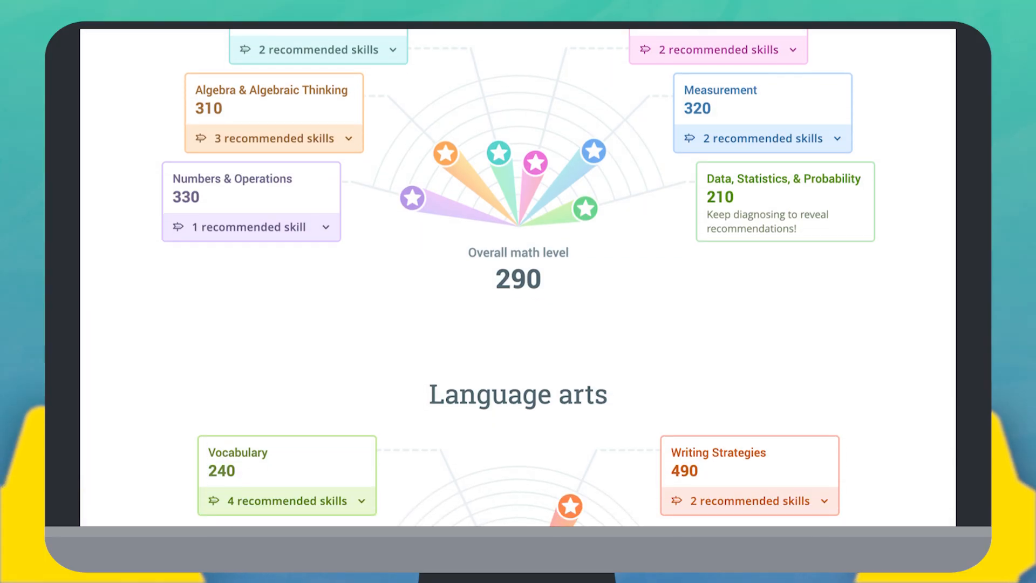
scroll(down, 3)
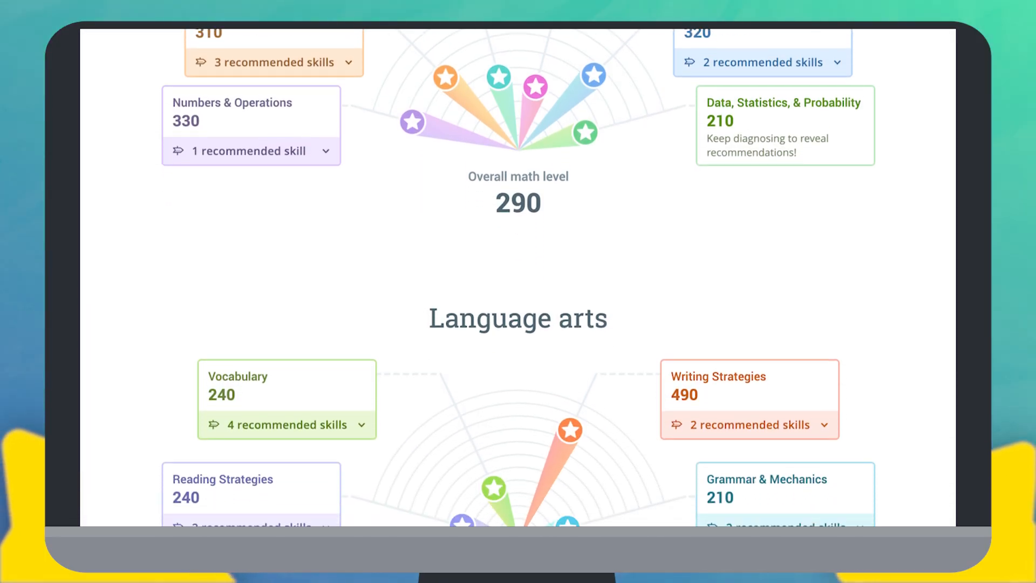
scroll(down, 3)
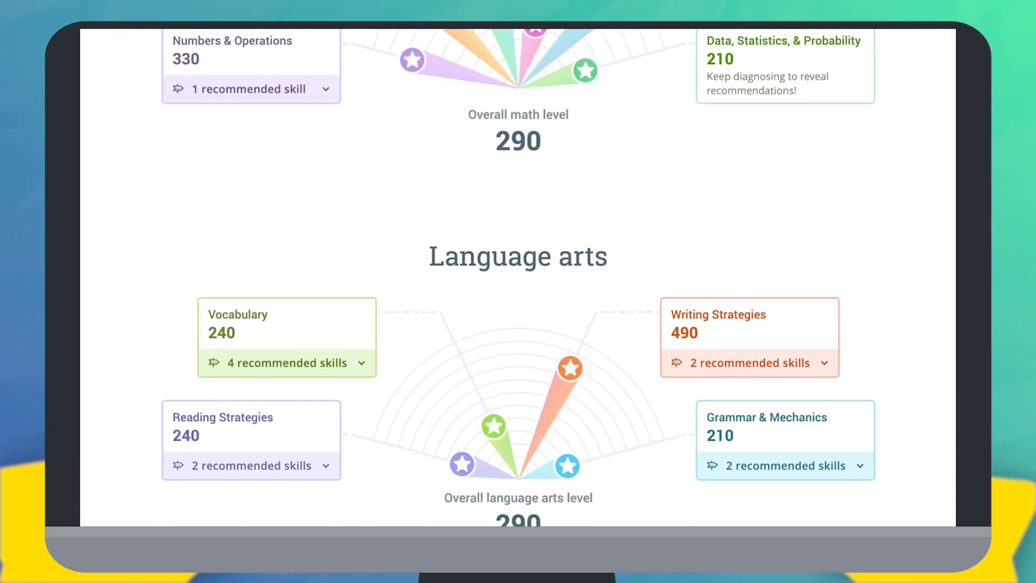
scroll(down, 3)
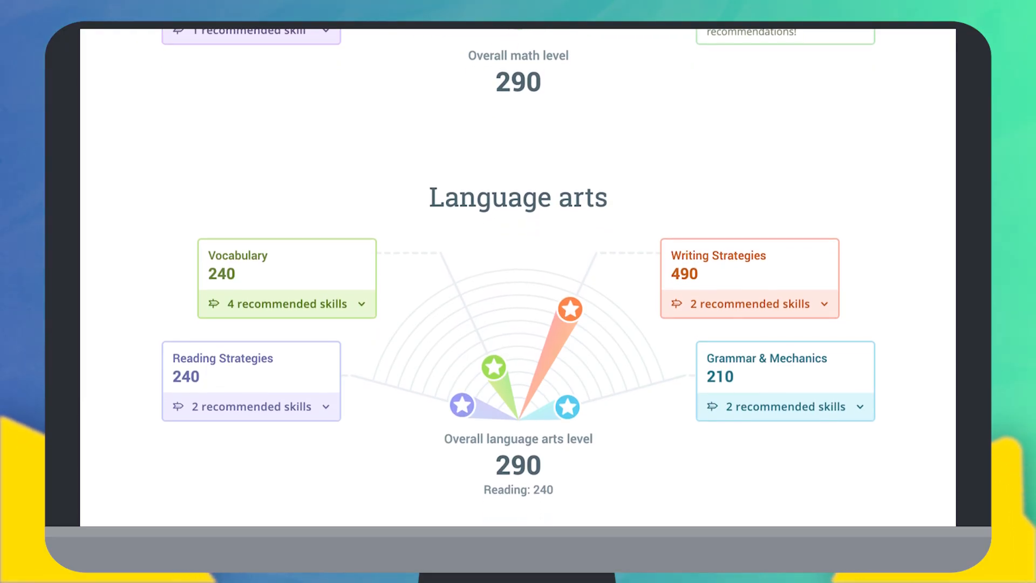
scroll(up, 3)
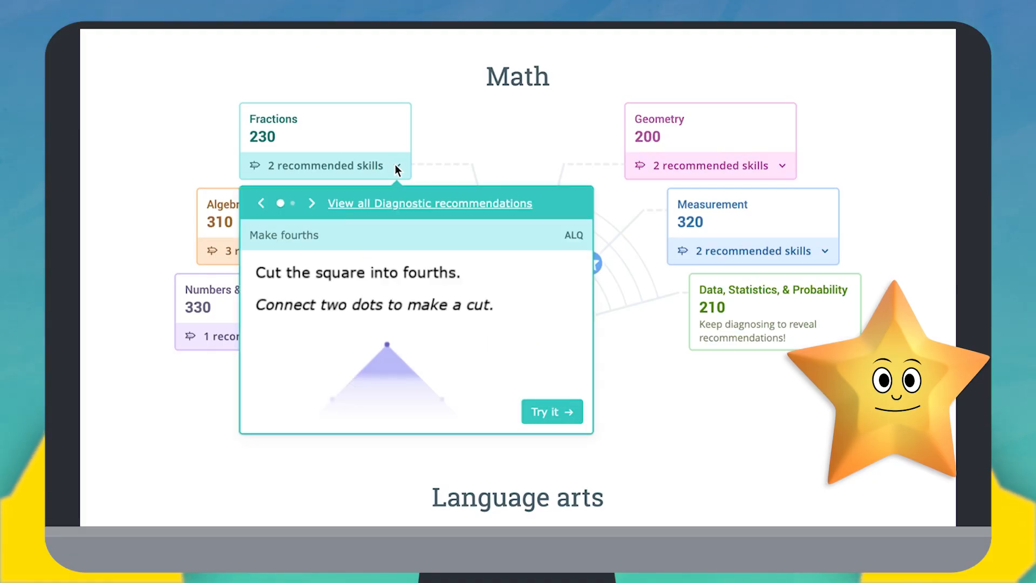
mouse_move(755, 170)
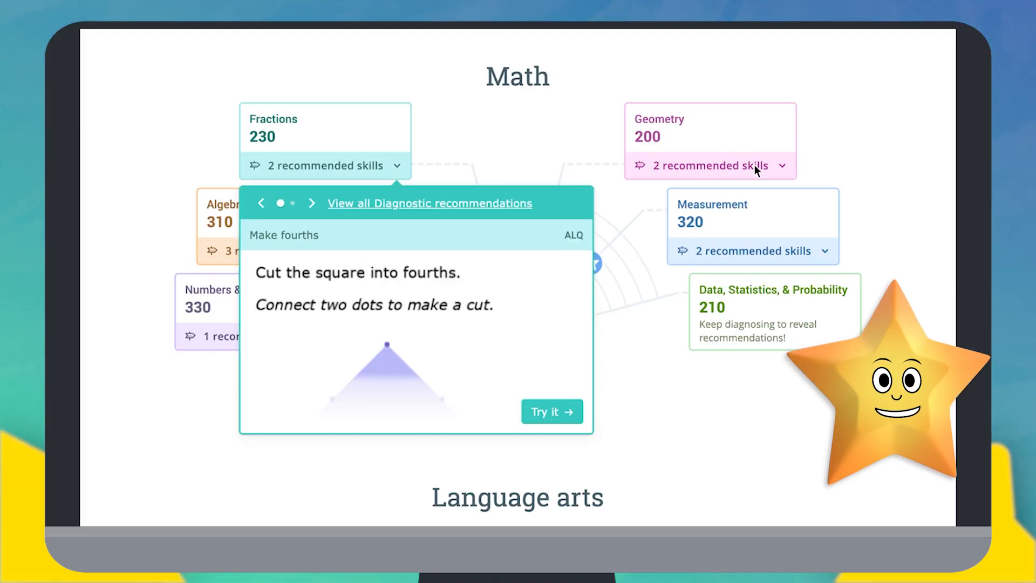
Start Geometry's recommended 'Identify pentagons' skill and pick the purple and pink five-sided shapes.
click(311, 203)
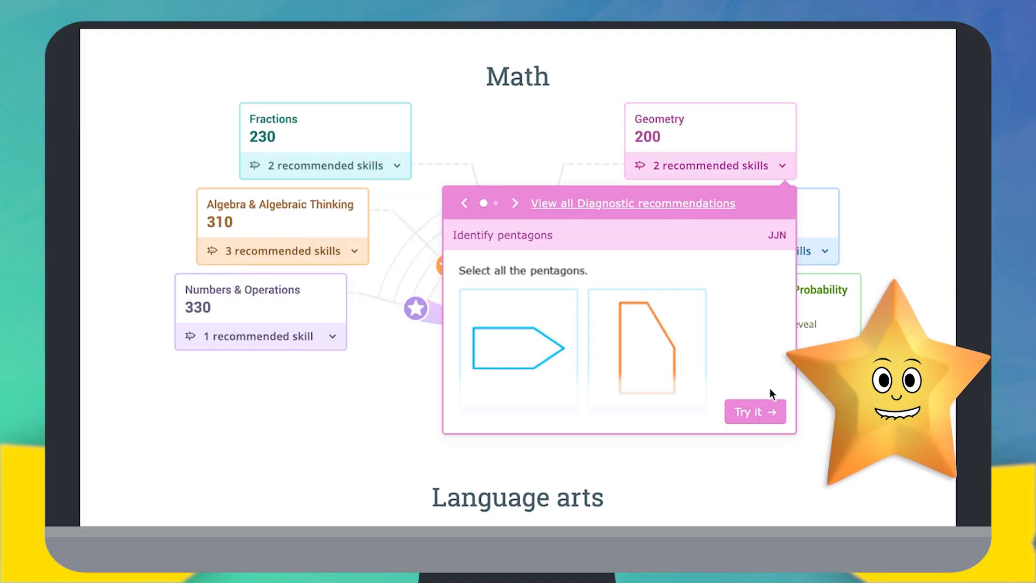
click(754, 411)
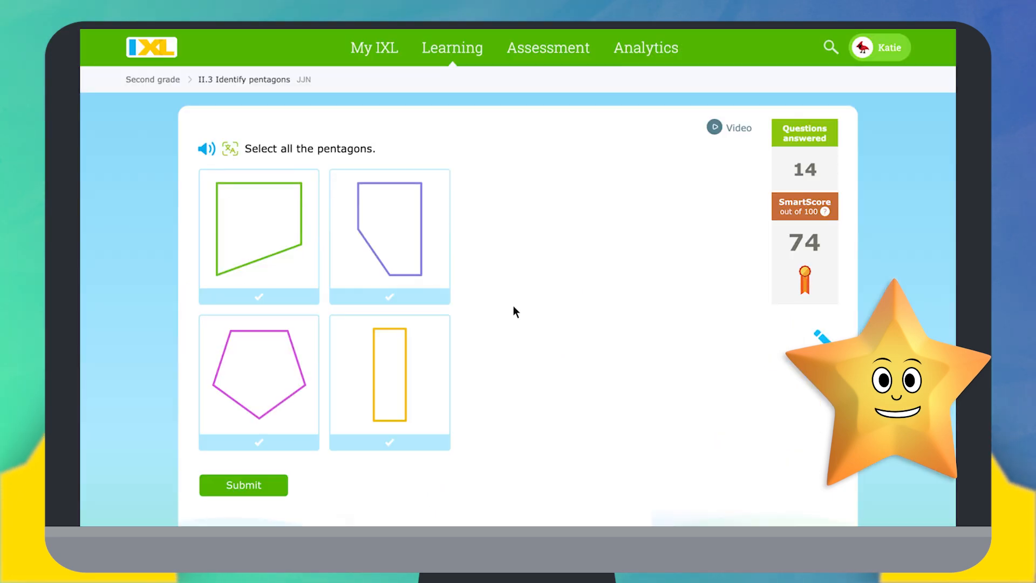
click(258, 383)
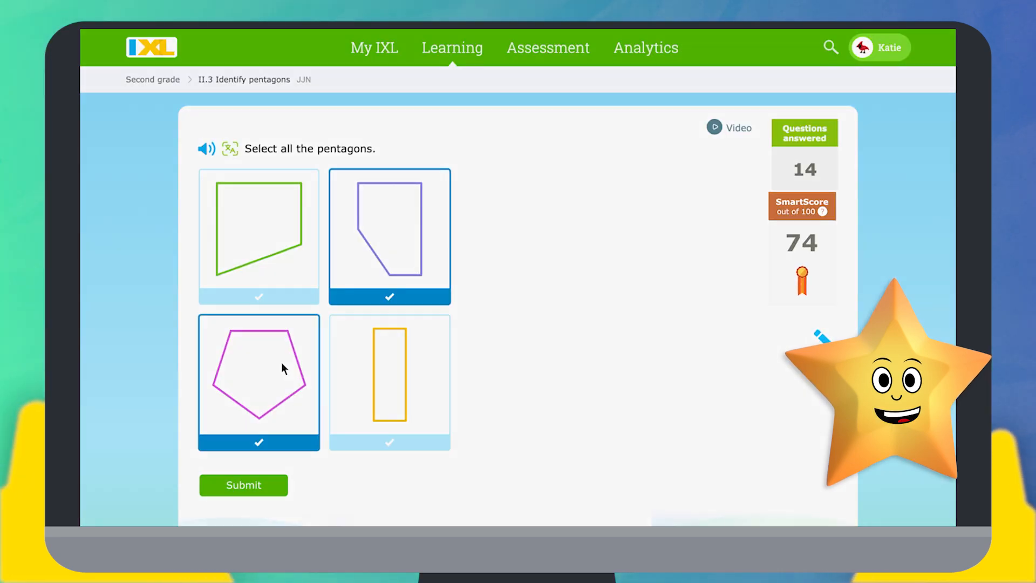
click(243, 484)
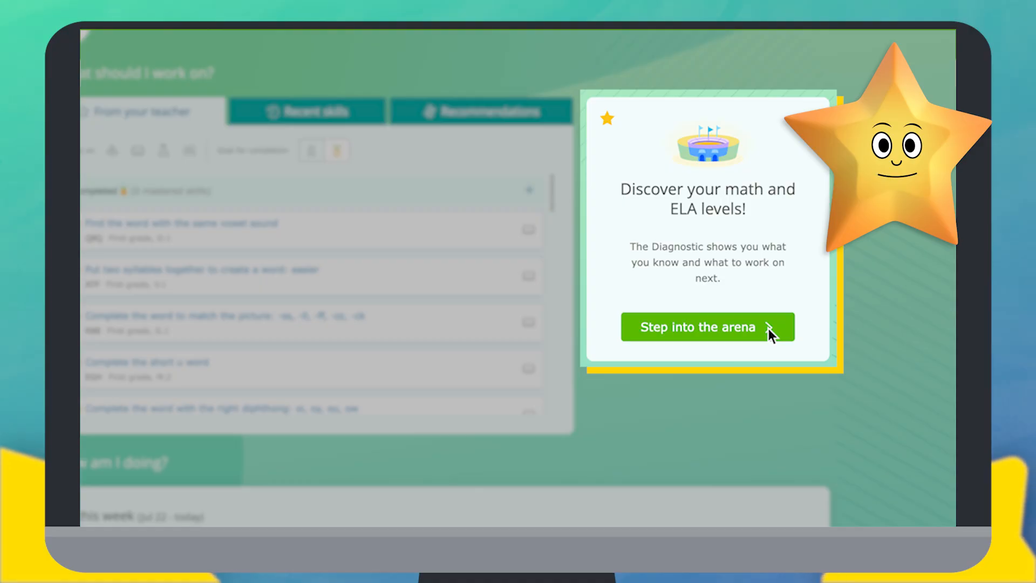
Enter the diagnostic and review the Action Plan's math level 290 with per-strand recommended skills.
click(706, 326)
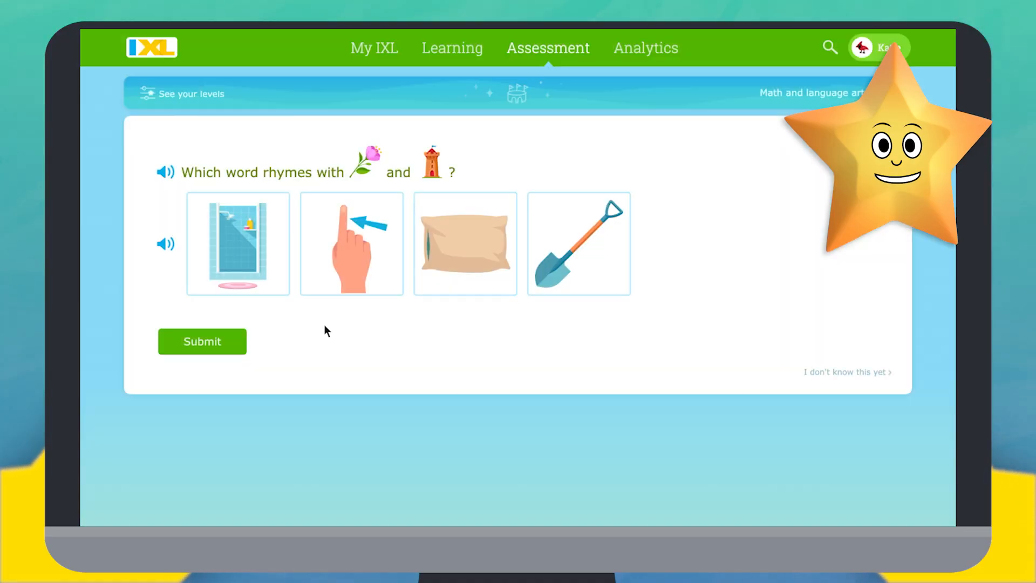
click(237, 242)
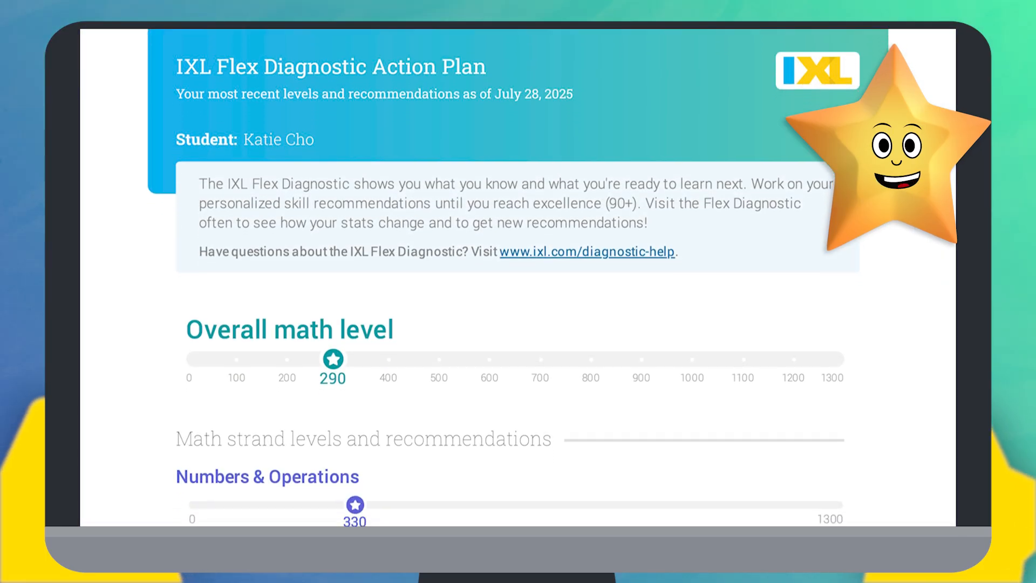
scroll(down, 3)
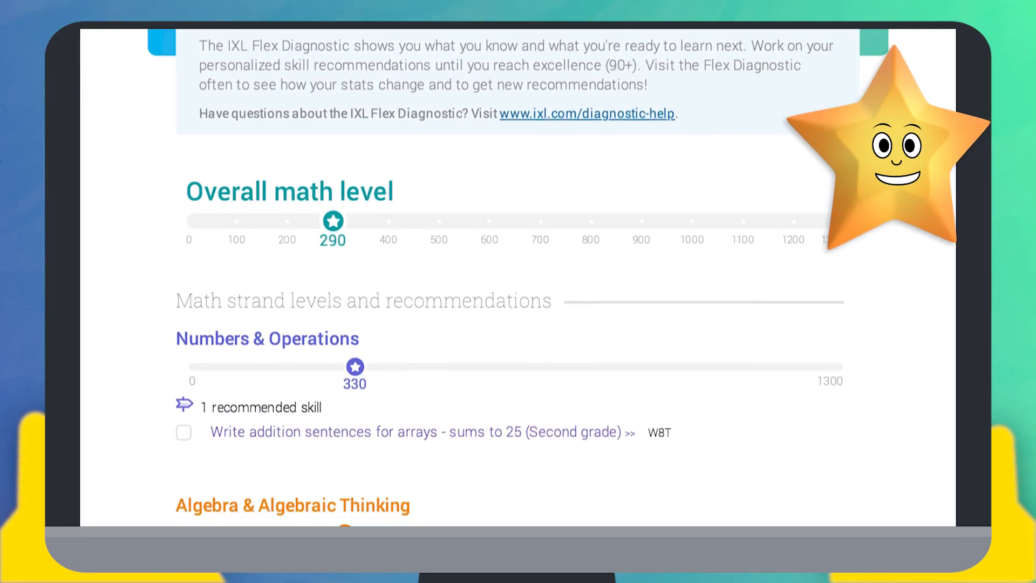
scroll(down, 3)
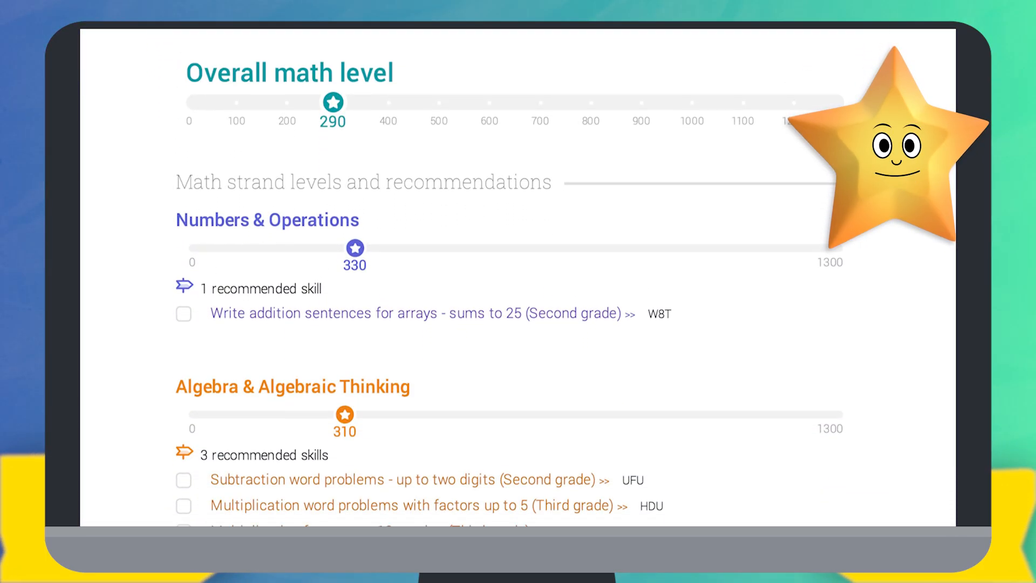